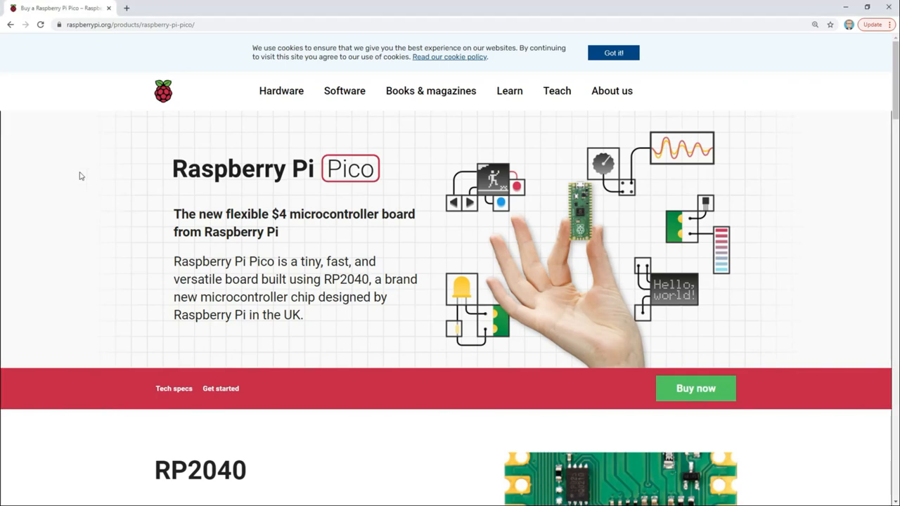
Step: Open the RPI-RP2 (J:) drive and view INFO_UF2.TXT in Notepad
{"action": "scroll", "scroll_direction": "down", "scroll_amount": 3}
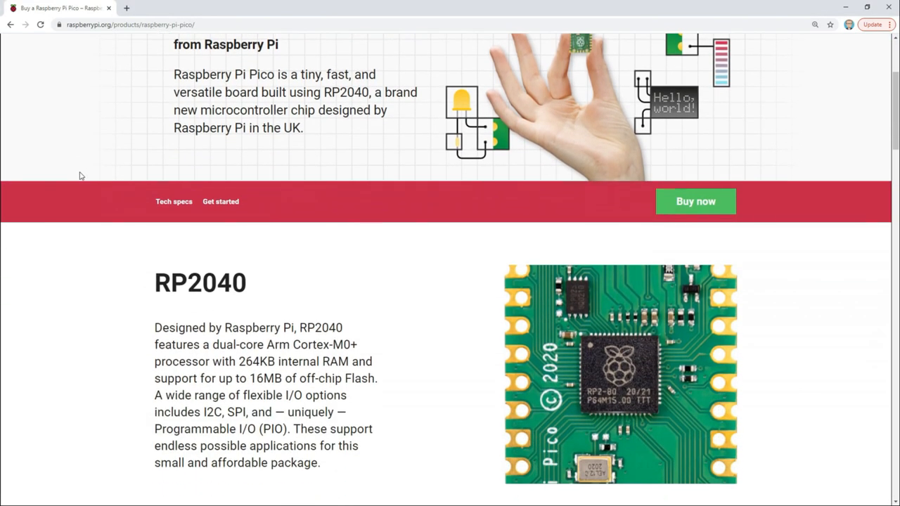
{"action": "scroll", "scroll_direction": "down", "scroll_amount": 3}
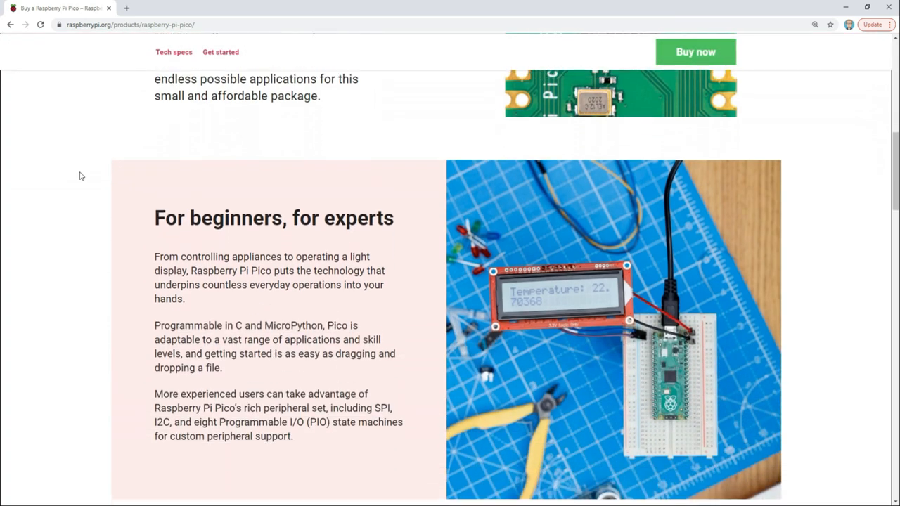
{"action": "scroll", "scroll_direction": "down", "scroll_amount": 3}
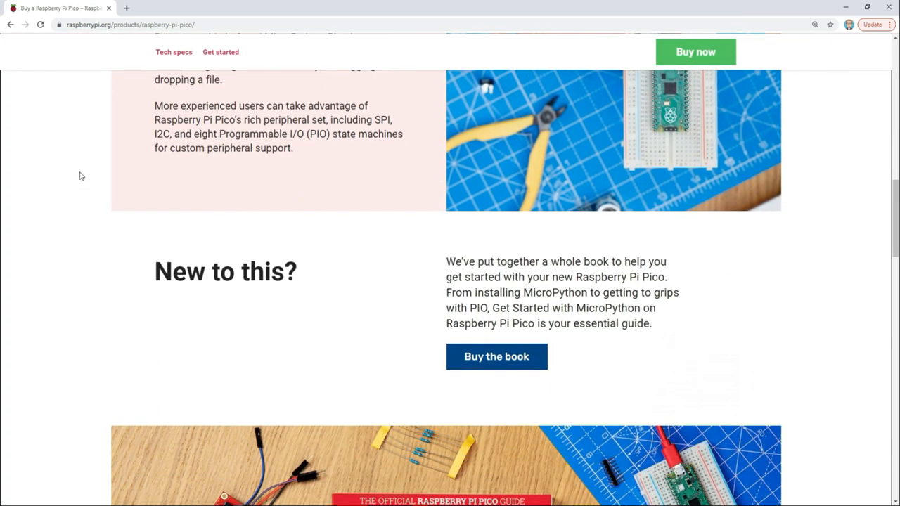
{"action": "scroll", "scroll_direction": "down", "scroll_amount": 3}
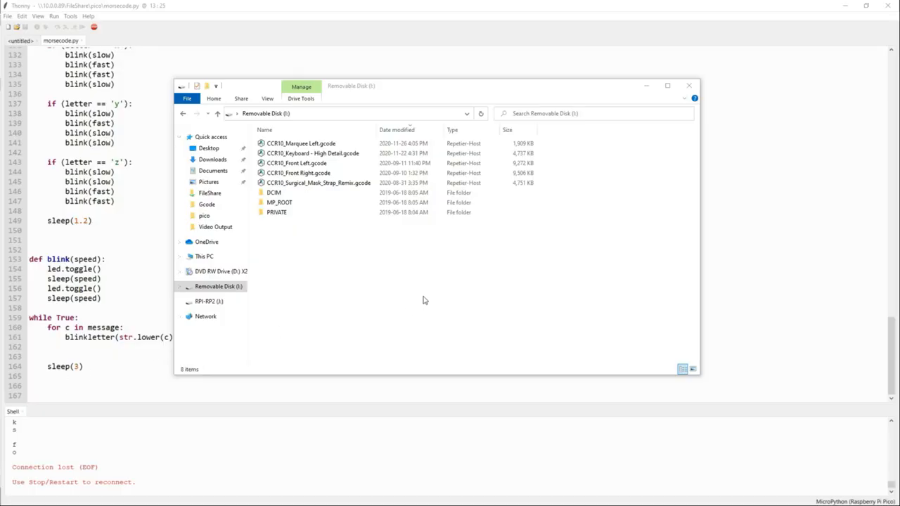
{"action": "left_click", "coordinate": [209, 301]}
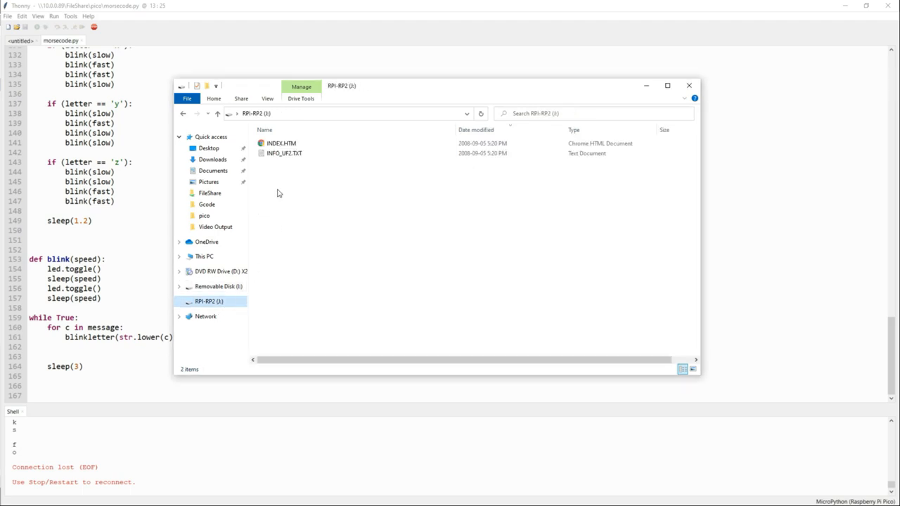
{"action": "double_click", "coordinate": [284, 153]}
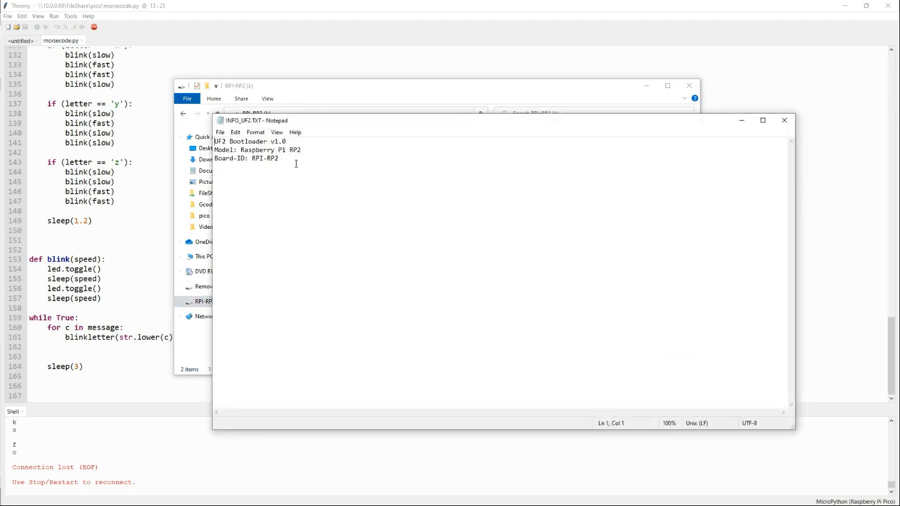
{"action": "mouse_move", "coordinate": [319, 191]}
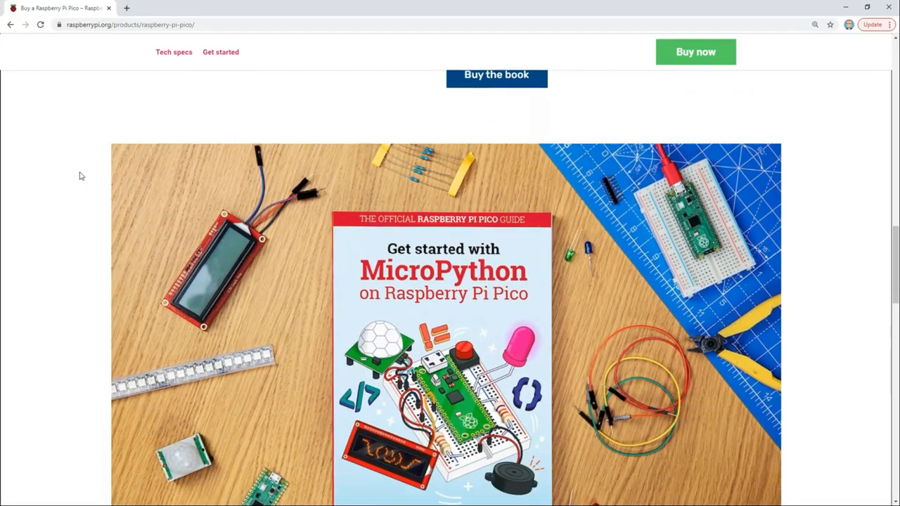
{"action": "scroll", "scroll_direction": "down", "scroll_amount": 3}
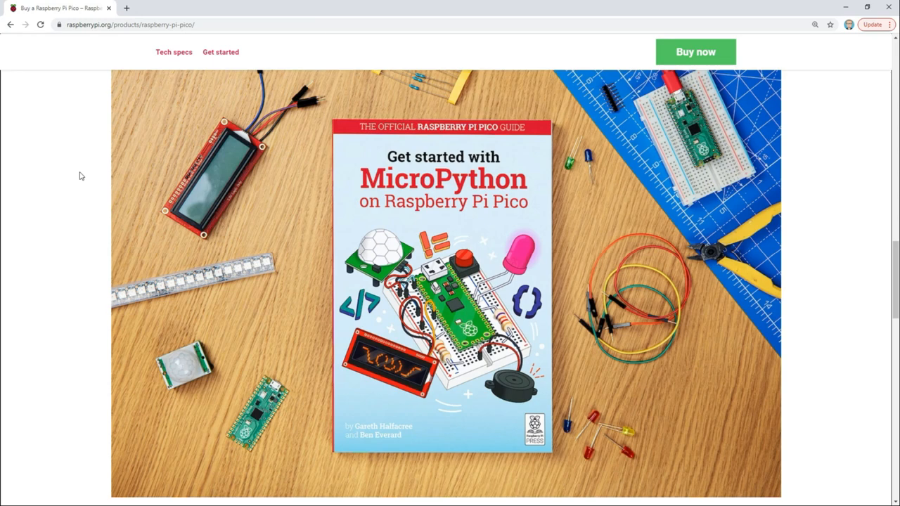
{"action": "scroll", "scroll_direction": "down", "scroll_amount": 3}
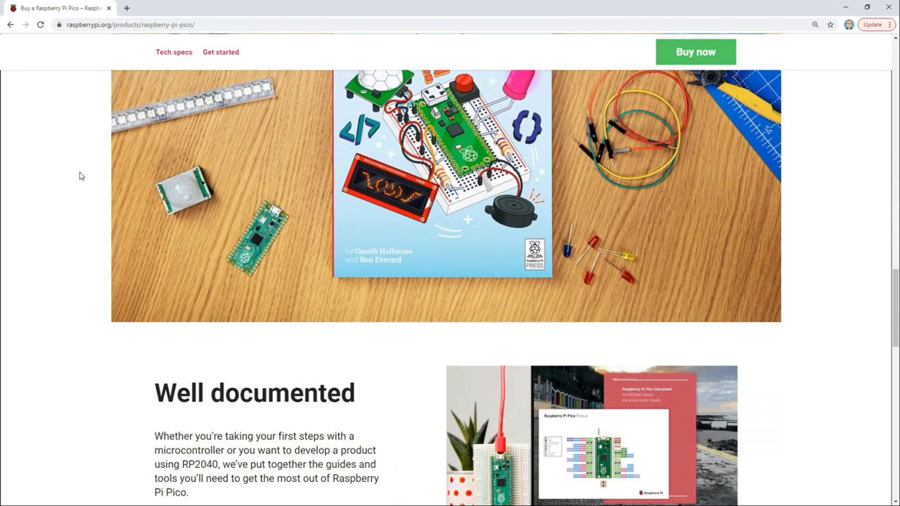
{"action": "scroll", "scroll_direction": "down", "scroll_amount": 3}
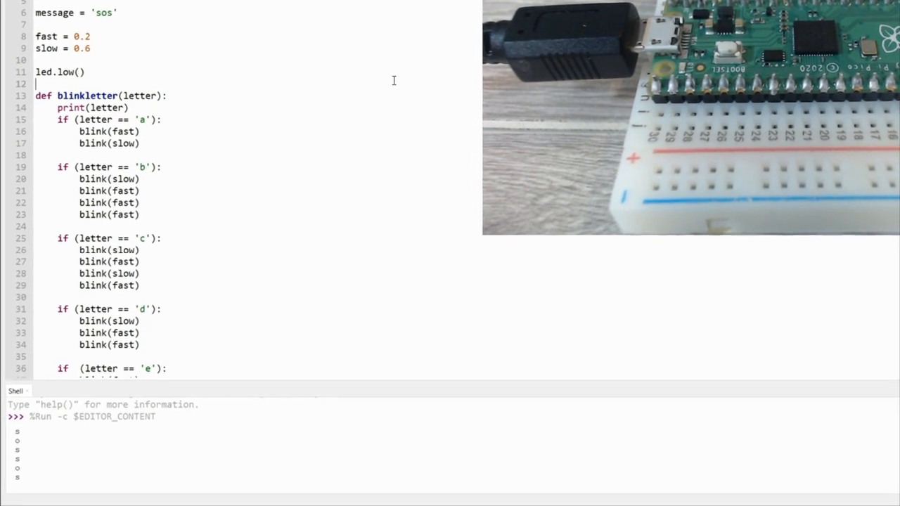
{"action": "scroll", "scroll_direction": "down", "scroll_amount": 3}
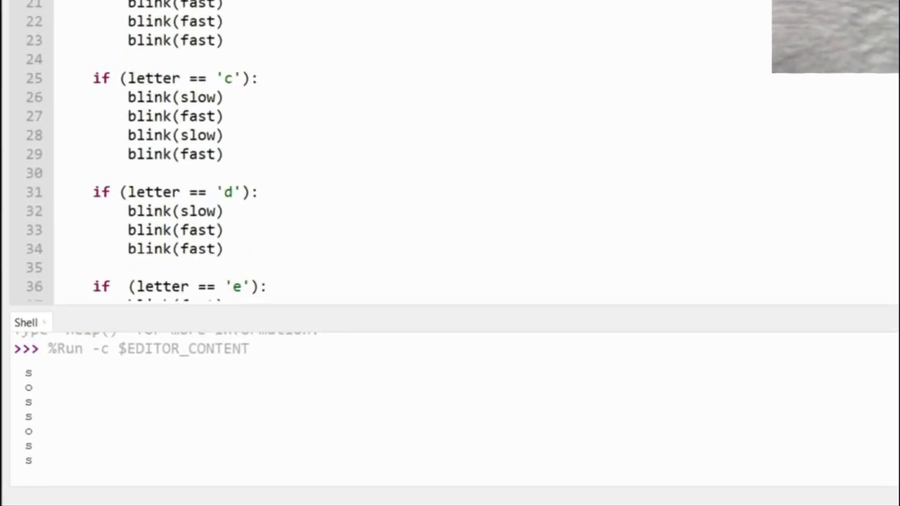
{"action": "scroll", "scroll_direction": "down", "scroll_amount": 3}
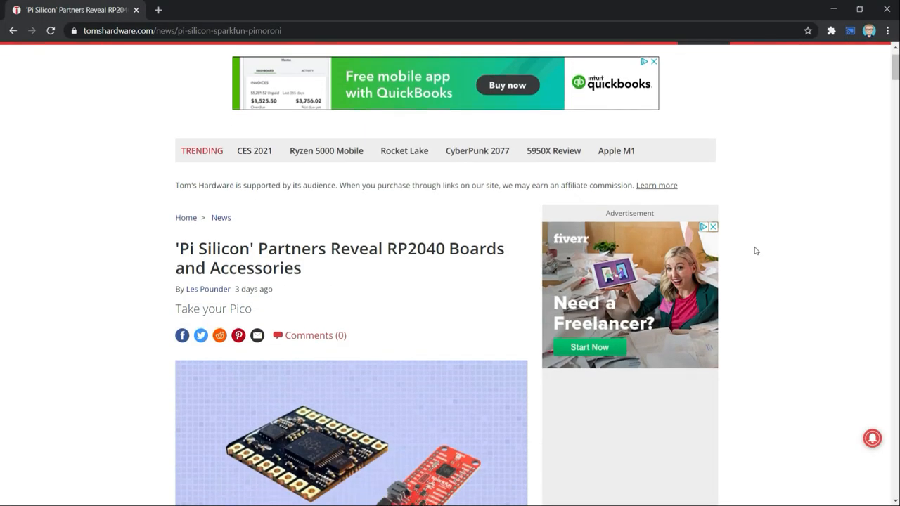
{"action": "scroll", "scroll_direction": "down", "scroll_amount": 3}
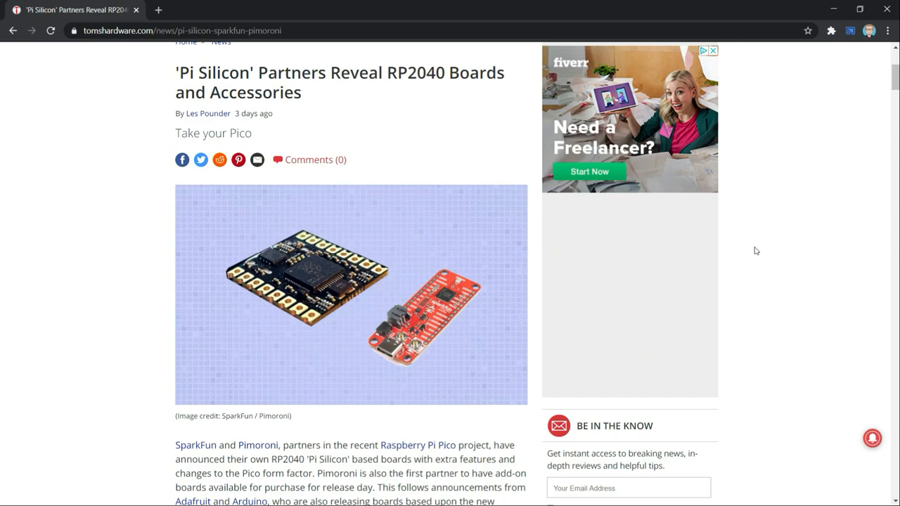
{"action": "scroll", "scroll_direction": "down", "scroll_amount": 3}
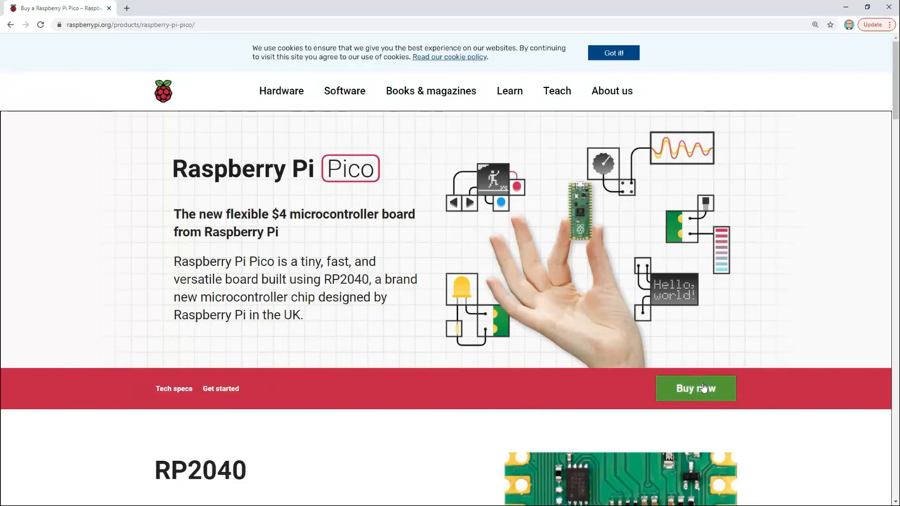
Step: Show the Pico's Buy now resellers by country, then run morsecode.py blinking 'thanks for watching'
{"action": "left_click", "coordinate": [695, 388]}
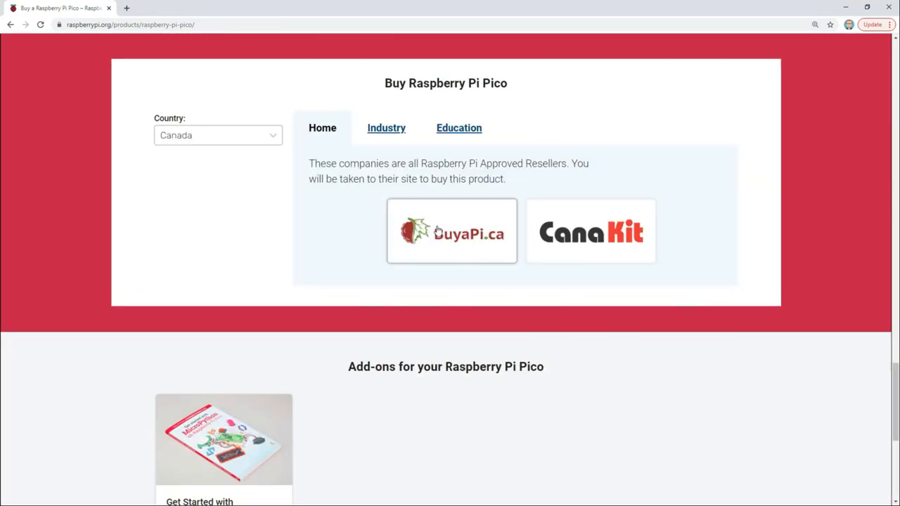
{"action": "left_click", "coordinate": [218, 135]}
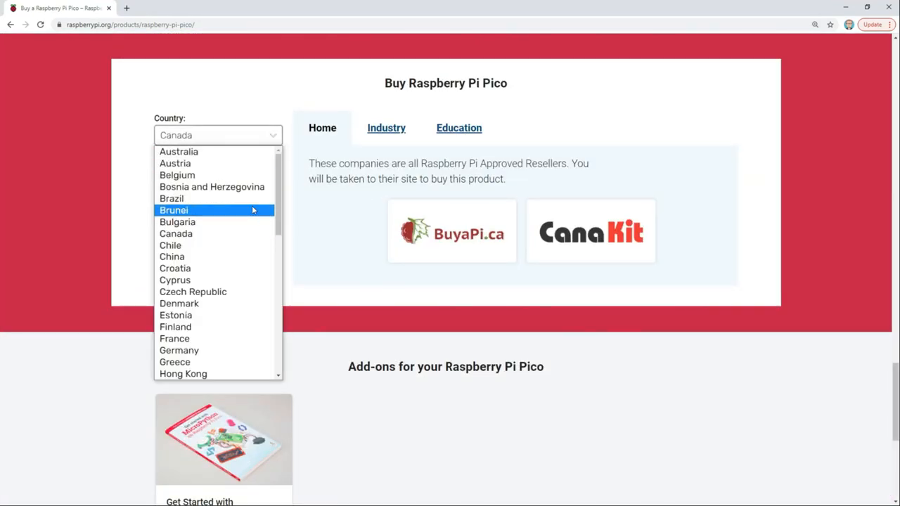
{"action": "mouse_move", "coordinate": [246, 222]}
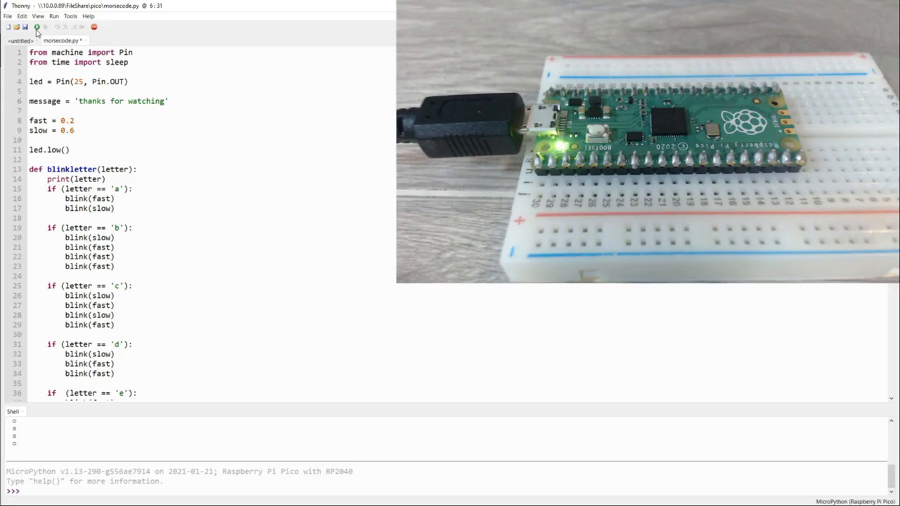
{"action": "left_click", "coordinate": [36, 27]}
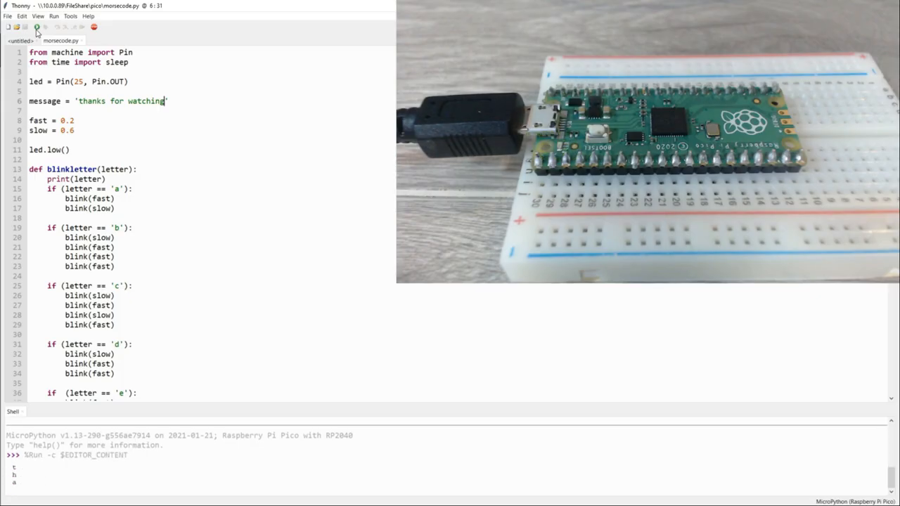